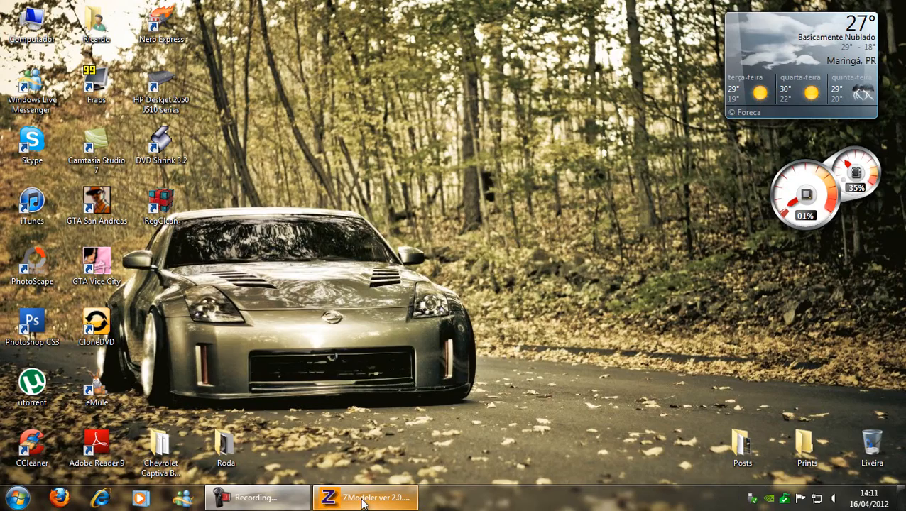
# - Restore the ZModeler window with the Captiva model from the taskbar
pyautogui.click(366, 497)
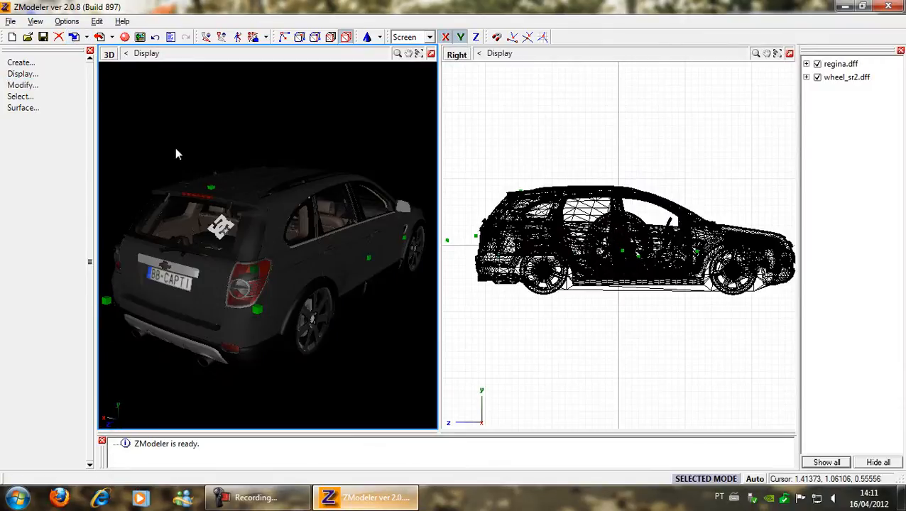
# - Expand regina.dff's part tree and select the old wheel under its dummy
pyautogui.click(847, 76)
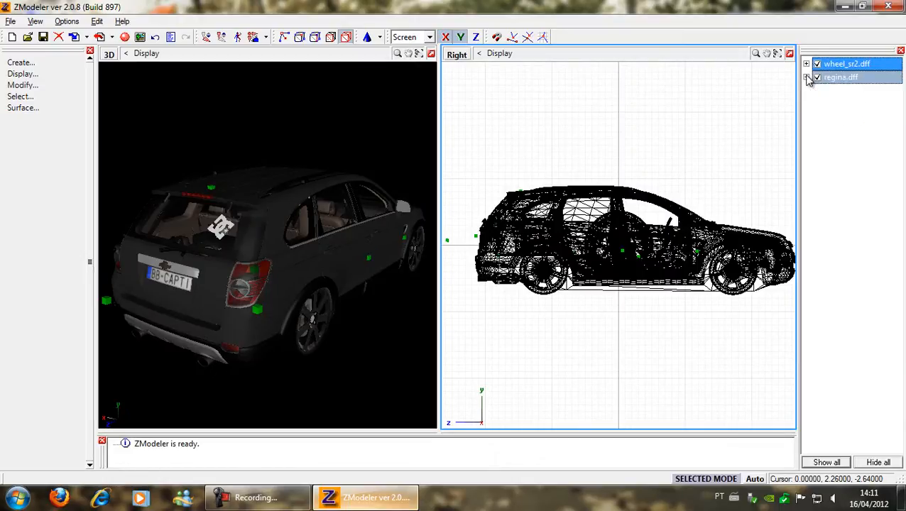
pyautogui.click(808, 77)
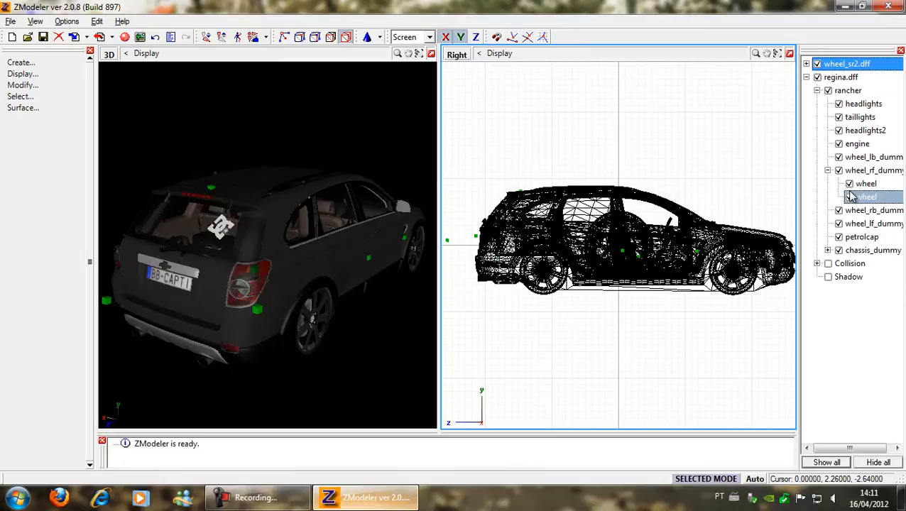
pyautogui.click(873, 196)
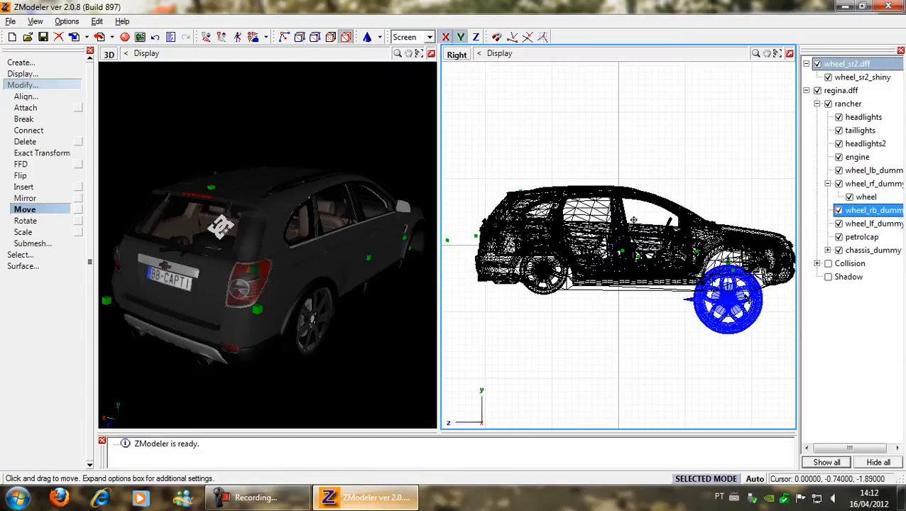
# - Scale and move wheel_sr2 in the Right and Front views until it fits the wheel arch
pyautogui.click(23, 230)
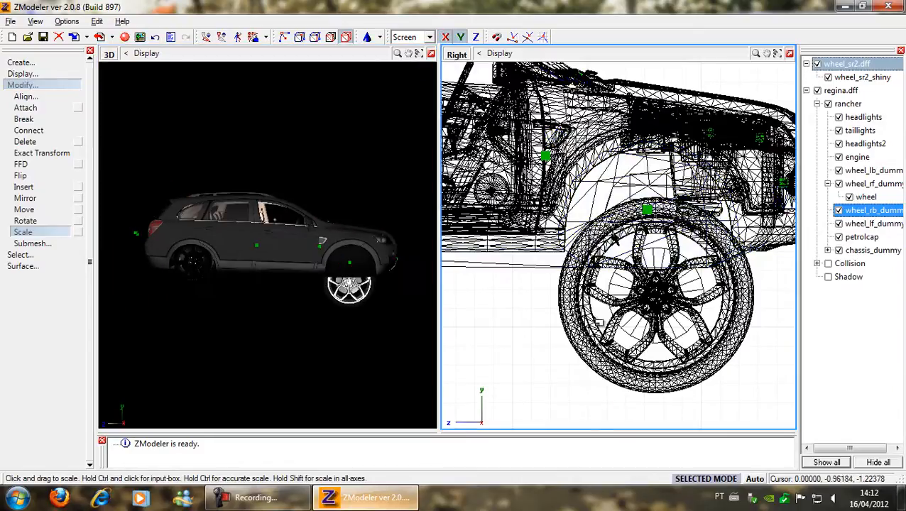
pyautogui.click(26, 219)
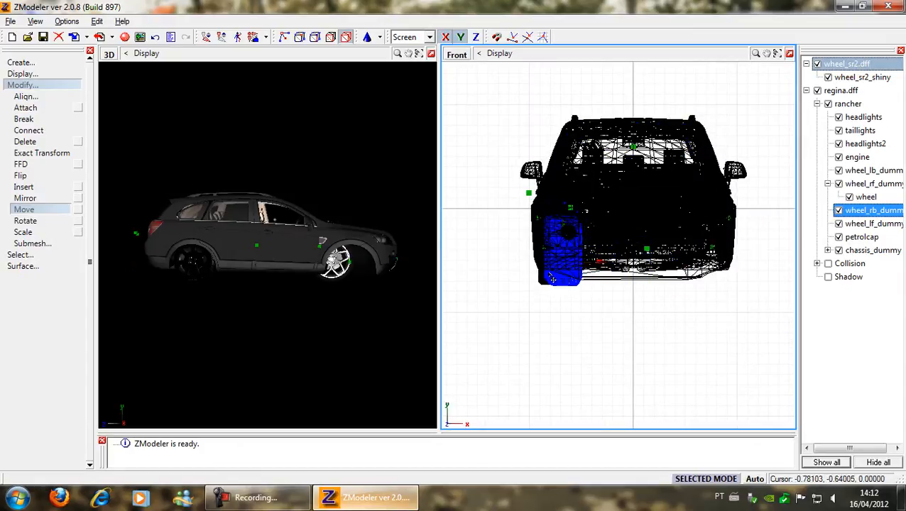
pyautogui.scroll(3)
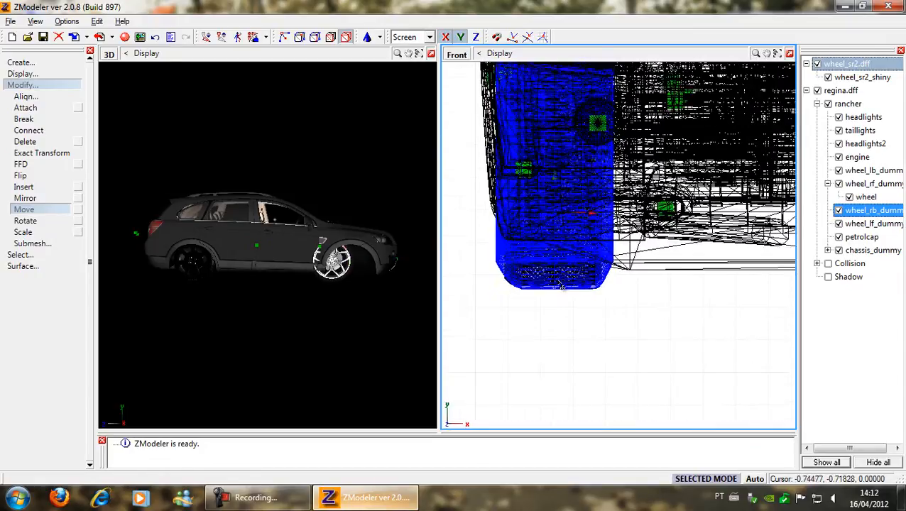
pyautogui.click(23, 233)
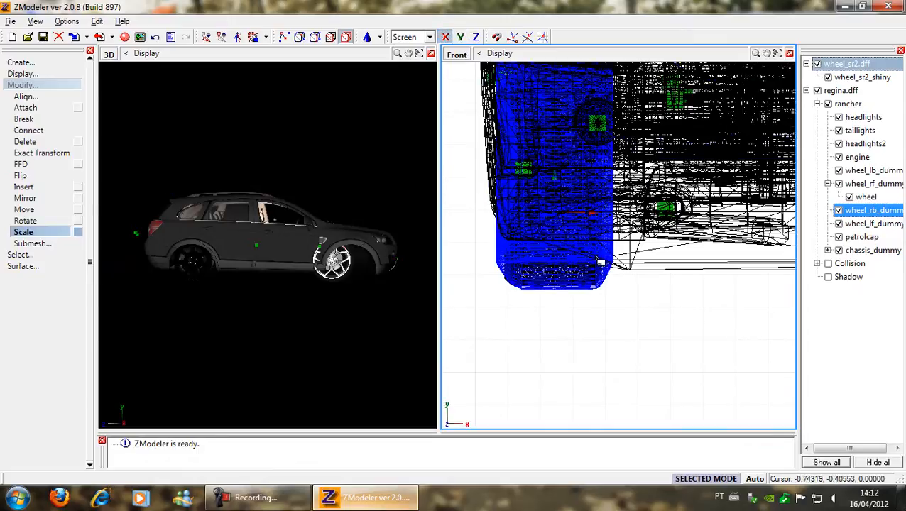
pyautogui.click(24, 207)
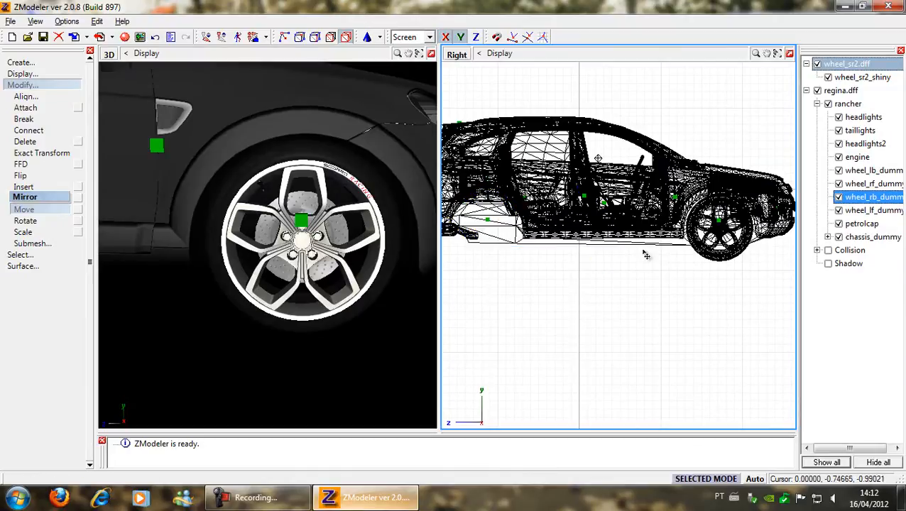
# - Duplicate the fitted wheel_sr2_shiny with Create > Copy
pyautogui.click(20, 62)
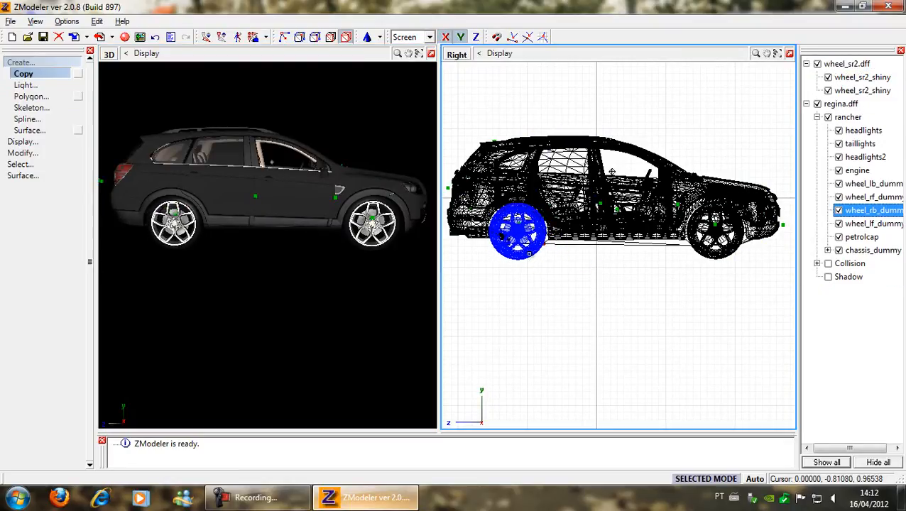
pyautogui.moveTo(25, 84)
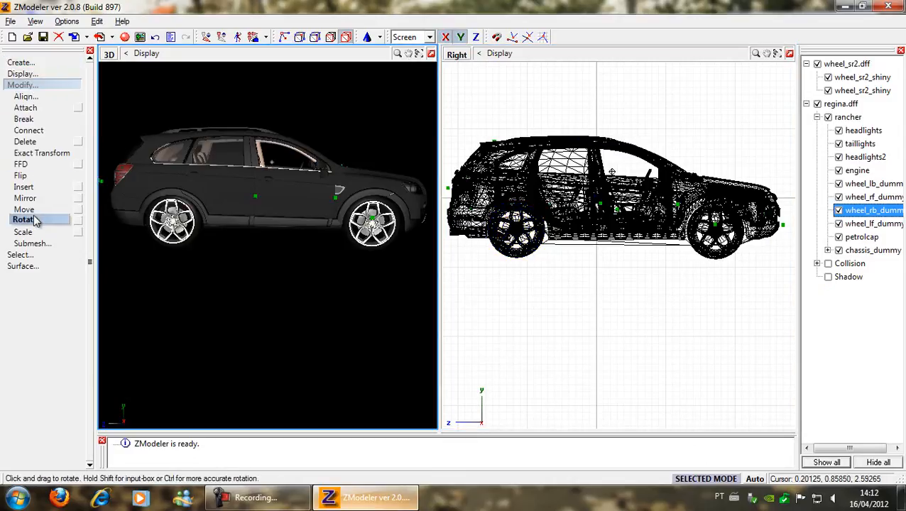
# - Rotate the copied wheel and move it into the rear wheel arch in the Right view
pyautogui.click(24, 209)
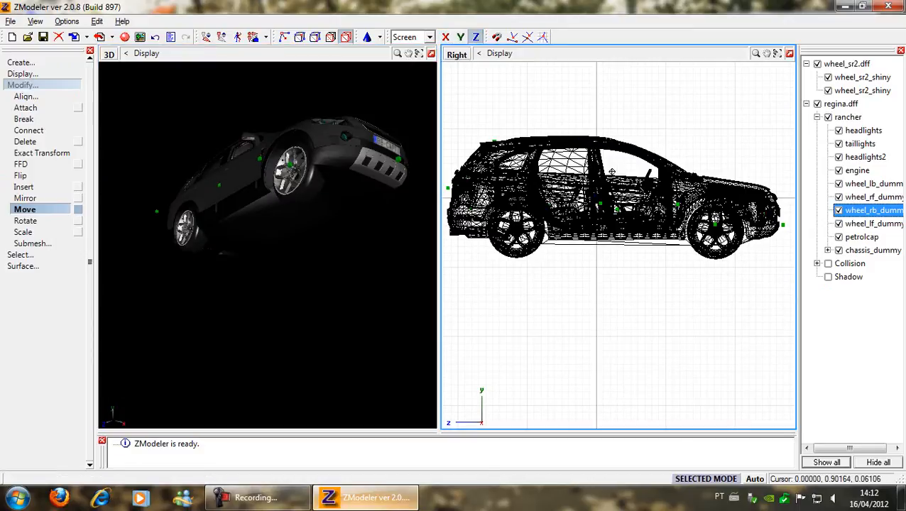
pyautogui.click(716, 230)
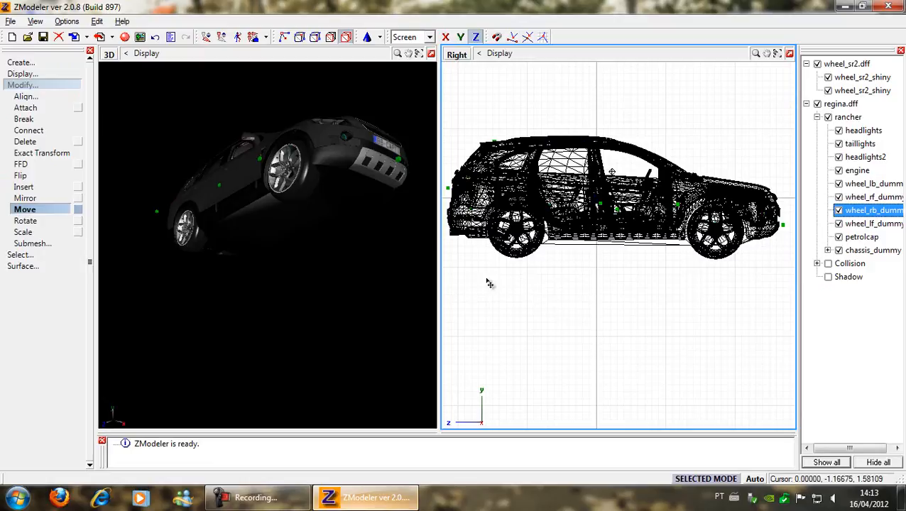
pyautogui.click(517, 228)
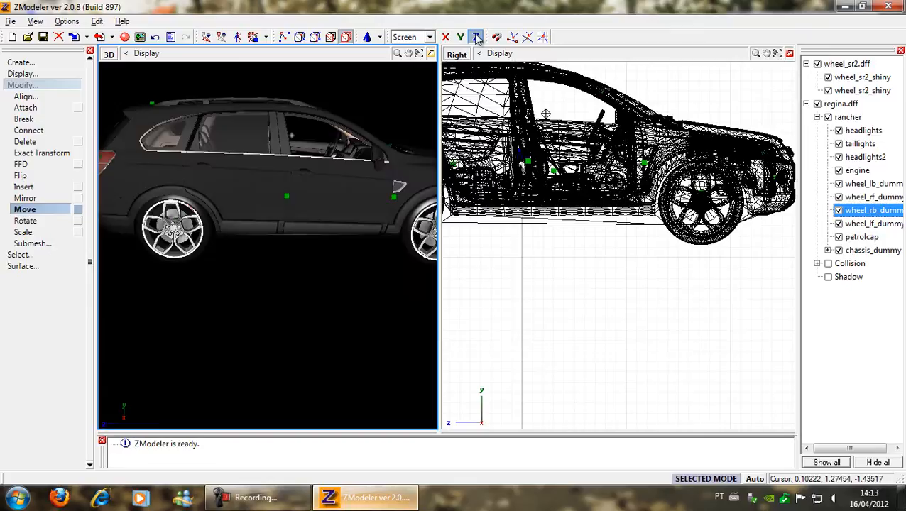
pyautogui.click(476, 37)
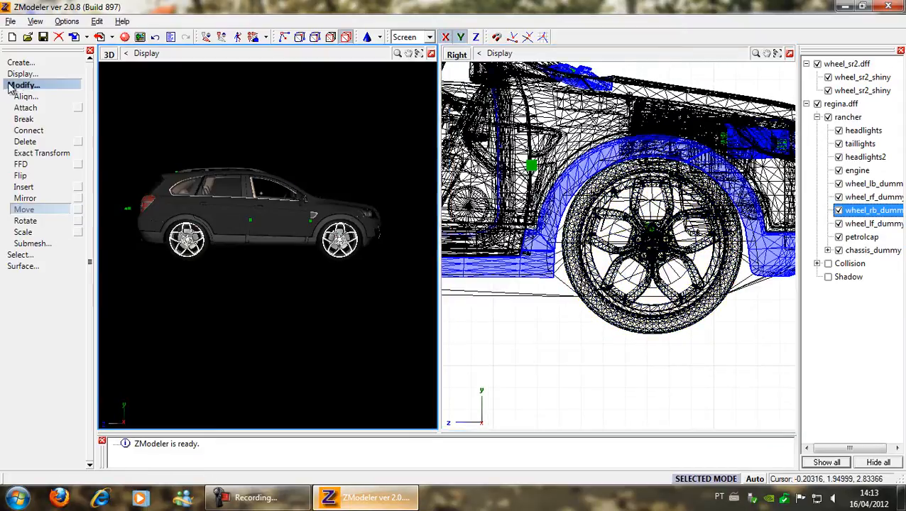
# - Centre the wheel's local axes on the object via Display > Local Axes, then select the copy
pyautogui.click(21, 74)
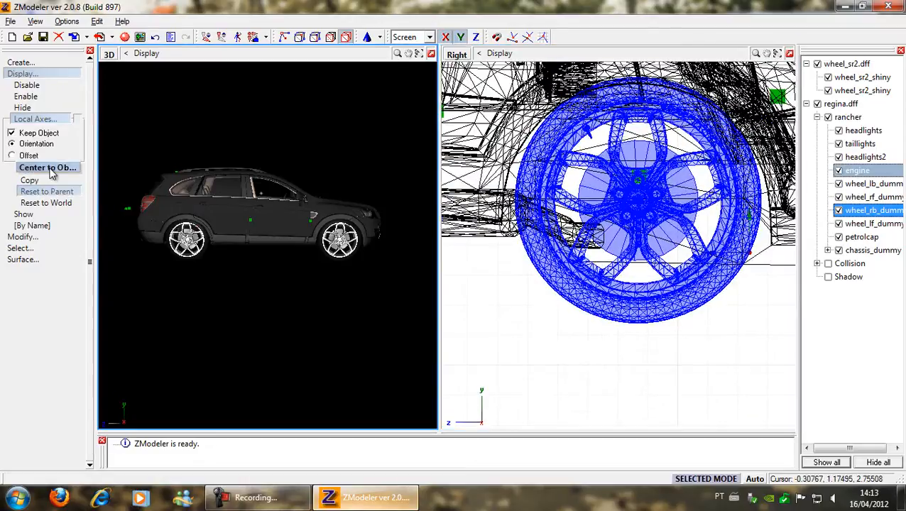
pyautogui.click(46, 167)
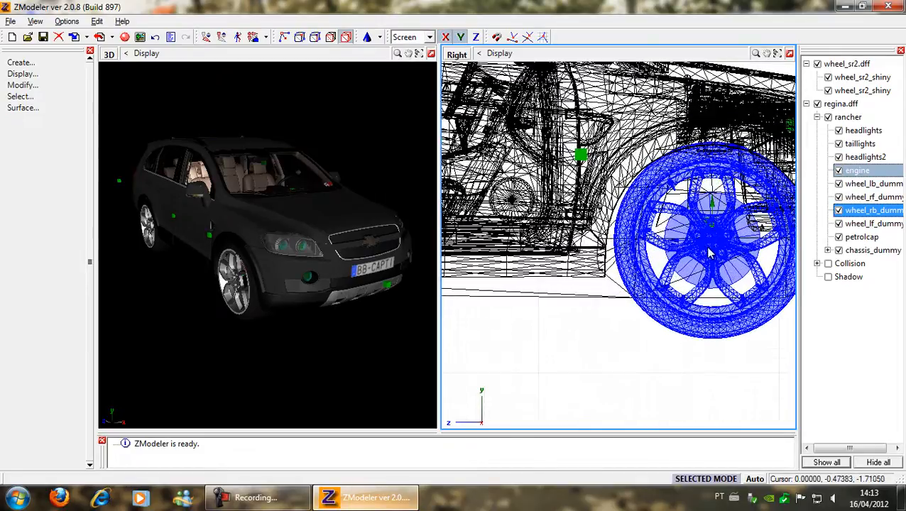
pyautogui.click(22, 86)
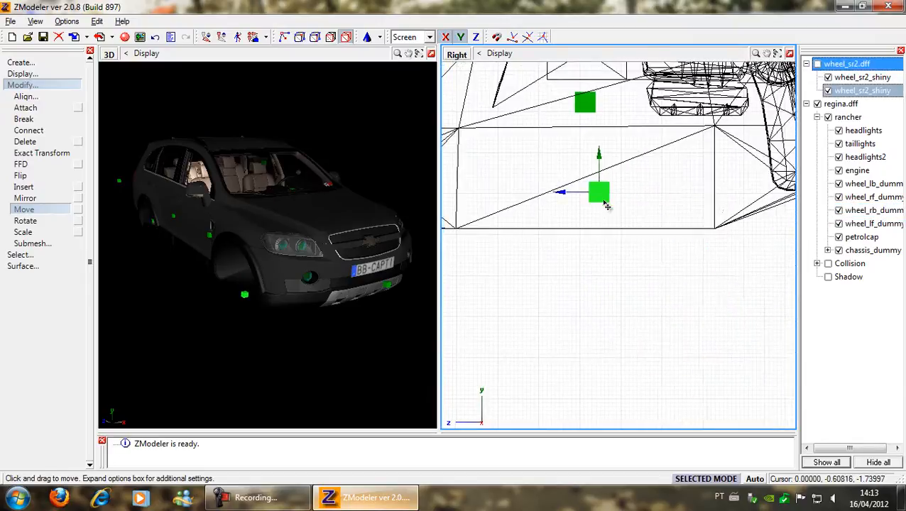
# - Drag the copied wheel_sr2_shiny into its rear arch position in the Right view
pyautogui.moveTo(599, 192); pyautogui.dragTo(730, 252)
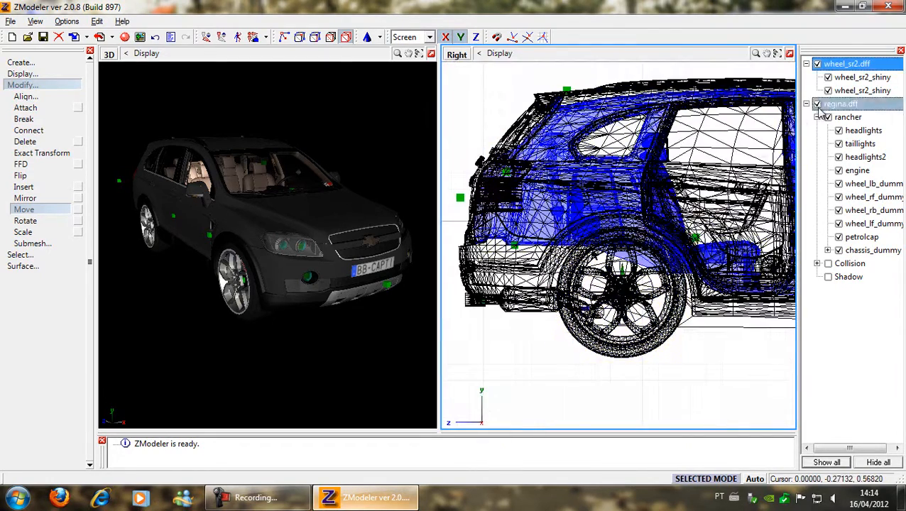
# - Expand chassis_dummy and select wheel_lb_dummy
pyautogui.click(848, 116)
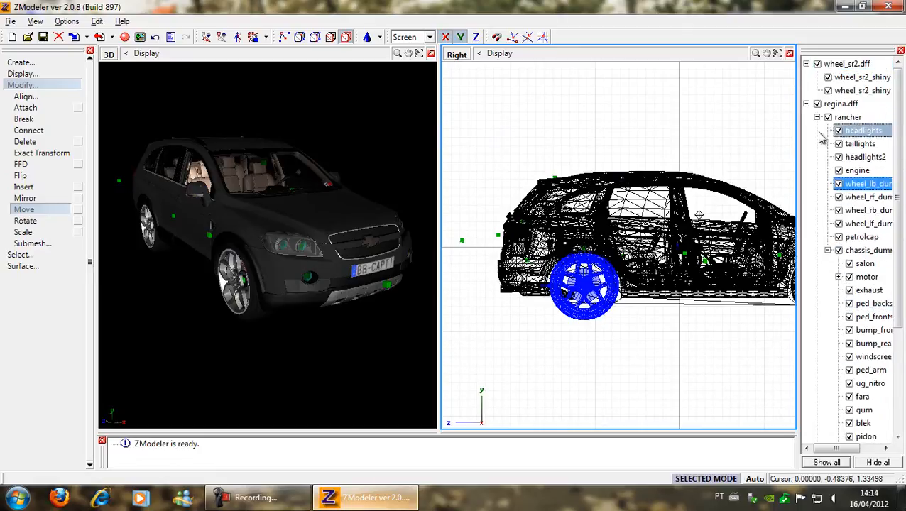
pyautogui.click(860, 144)
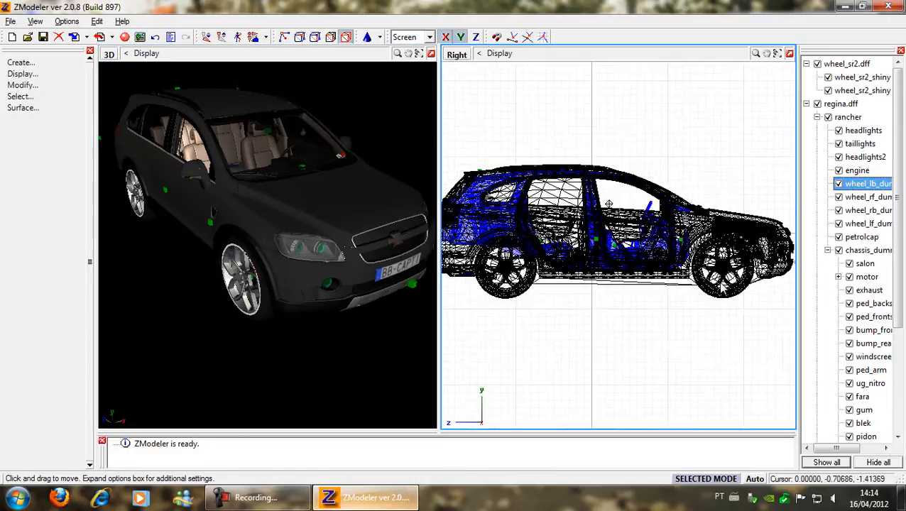
# - Link the wheel_sr2 parts under the front wheel dummy in the hierarchy
pyautogui.scroll(3)
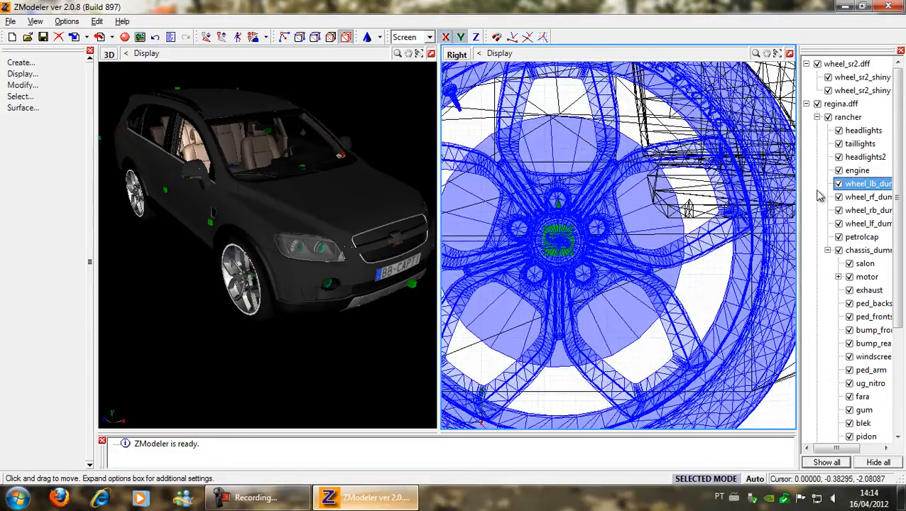
pyautogui.click(867, 196)
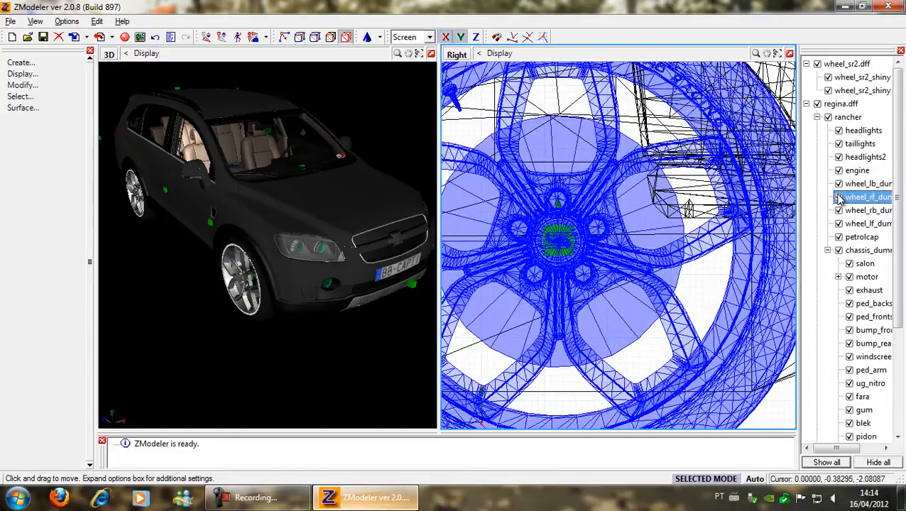
pyautogui.click(862, 91)
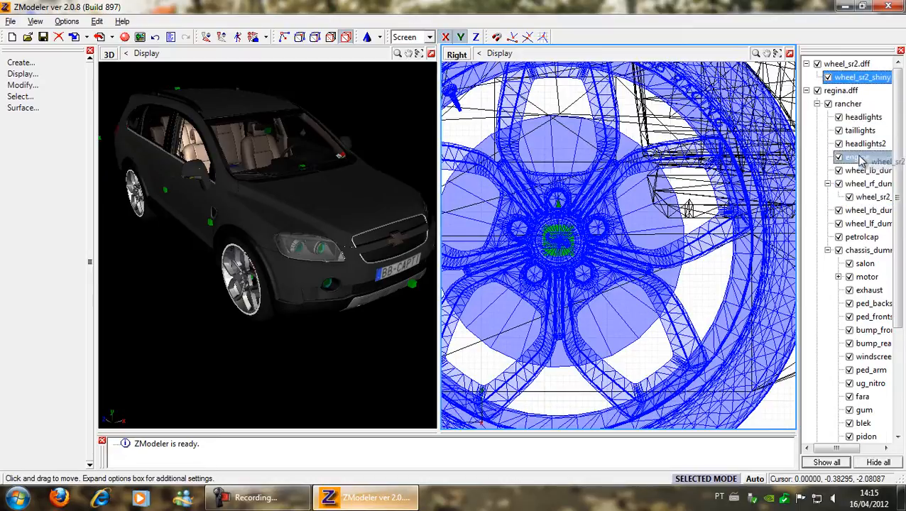
pyautogui.click(868, 183)
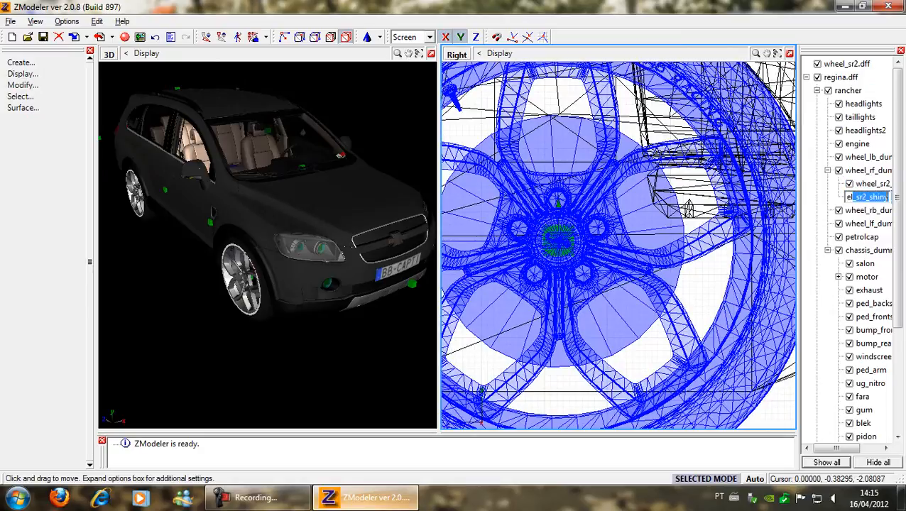
# - Rename both linked parts to 'wheel' and collapse the dummy branch
pyautogui.click(866, 196)
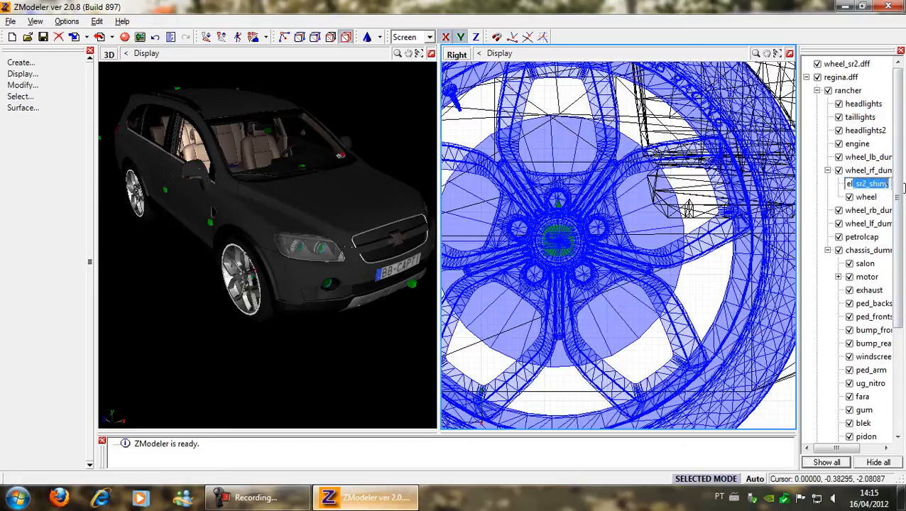
pyautogui.click(867, 196)
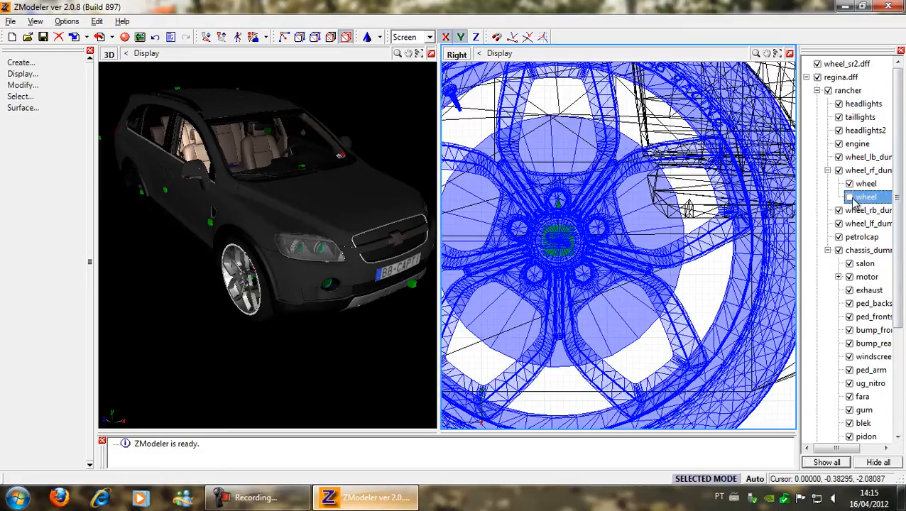
pyautogui.click(874, 223)
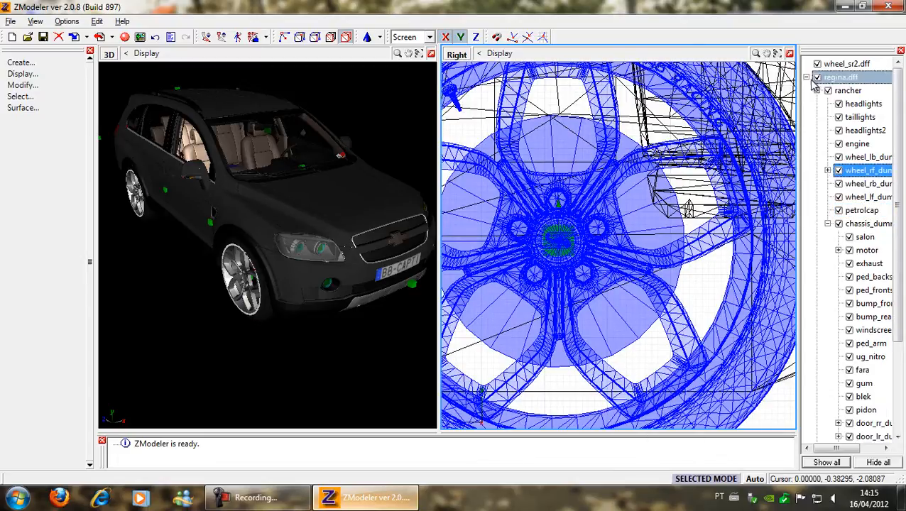
# - Remove wheel_sr2.dff and set File > Export's destination to the Chevrolet Captiva folder
pyautogui.click(806, 76)
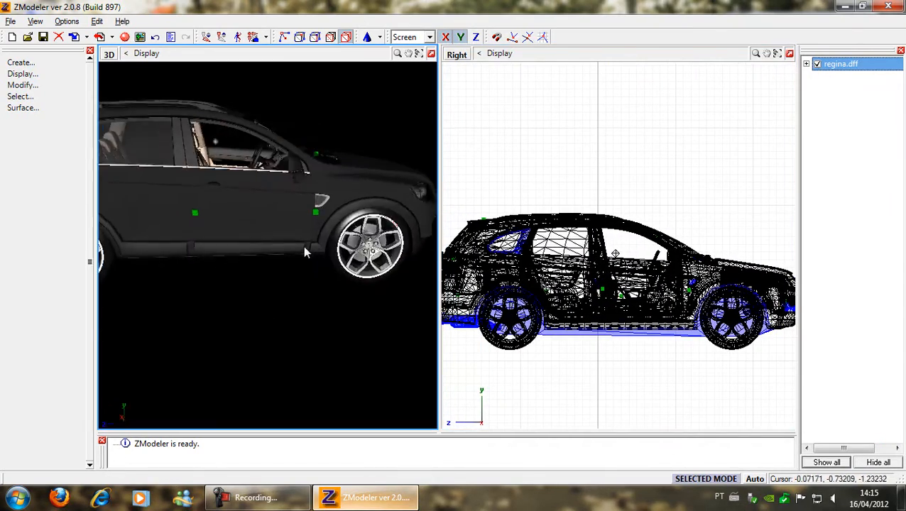
pyautogui.moveTo(305, 253); pyautogui.dragTo(266, 252)
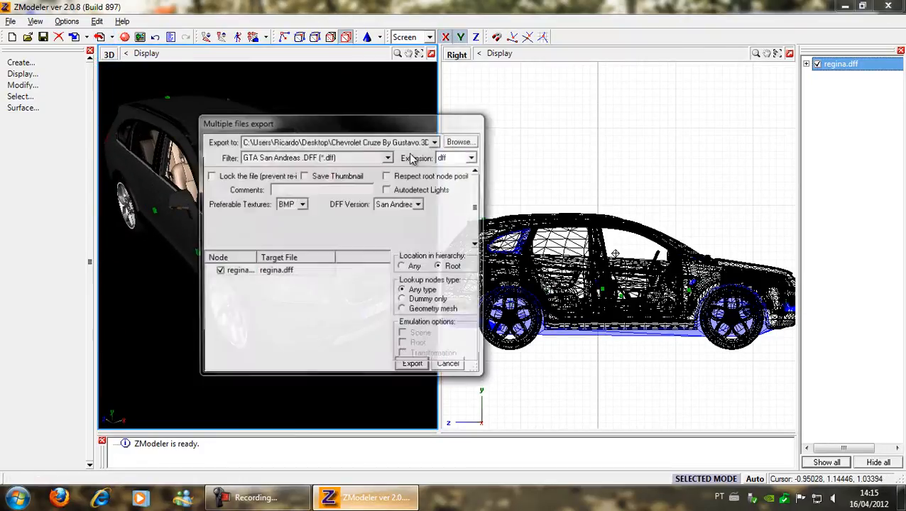
pyautogui.click(460, 142)
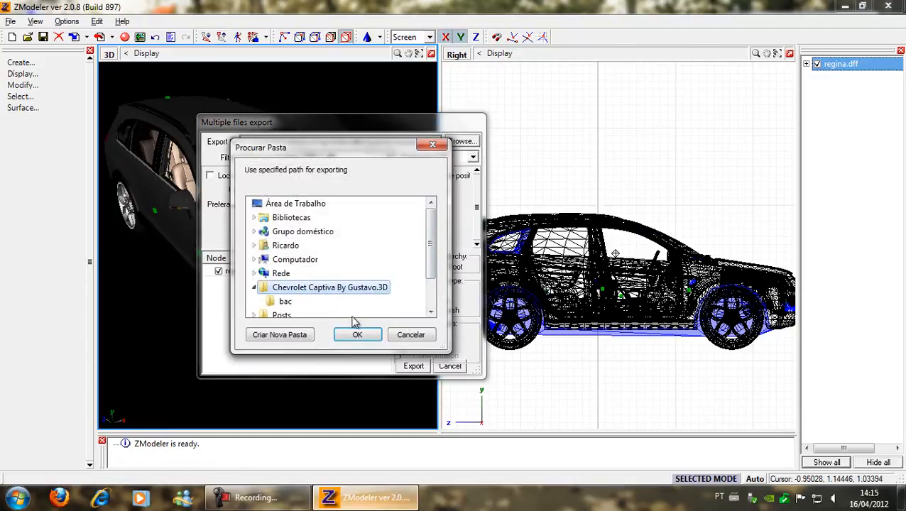